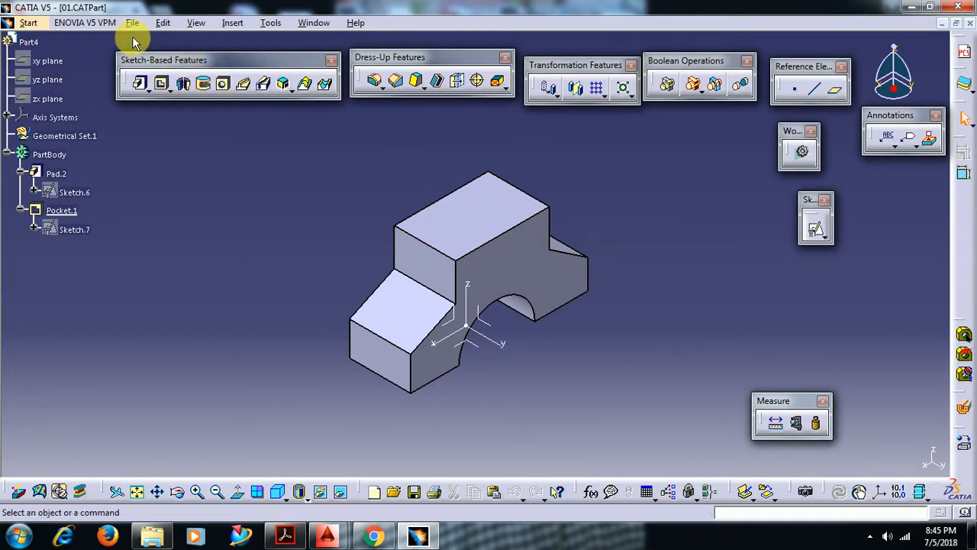
# Save the part as IMP.CATPart in the Desktop's 01 folder.
pyautogui.click(131, 22)
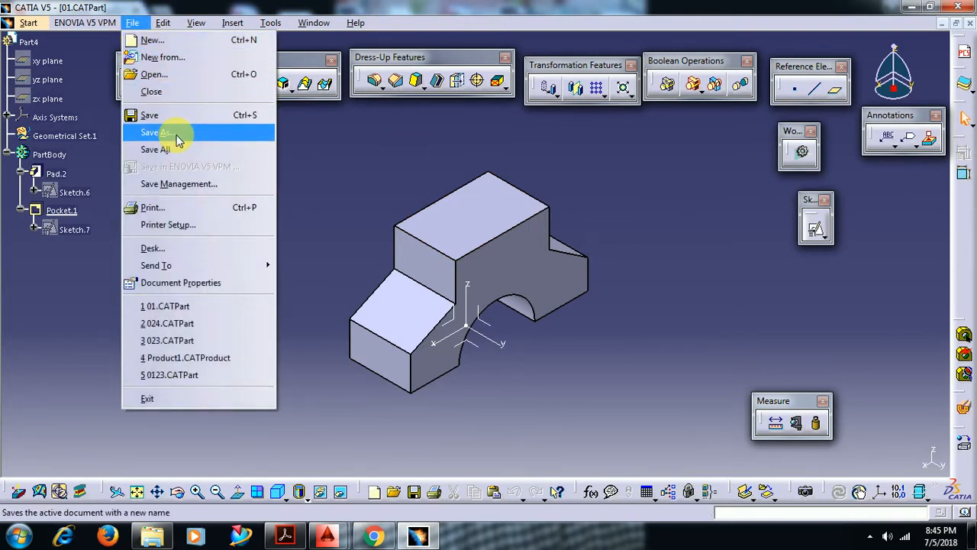
pyautogui.click(155, 132)
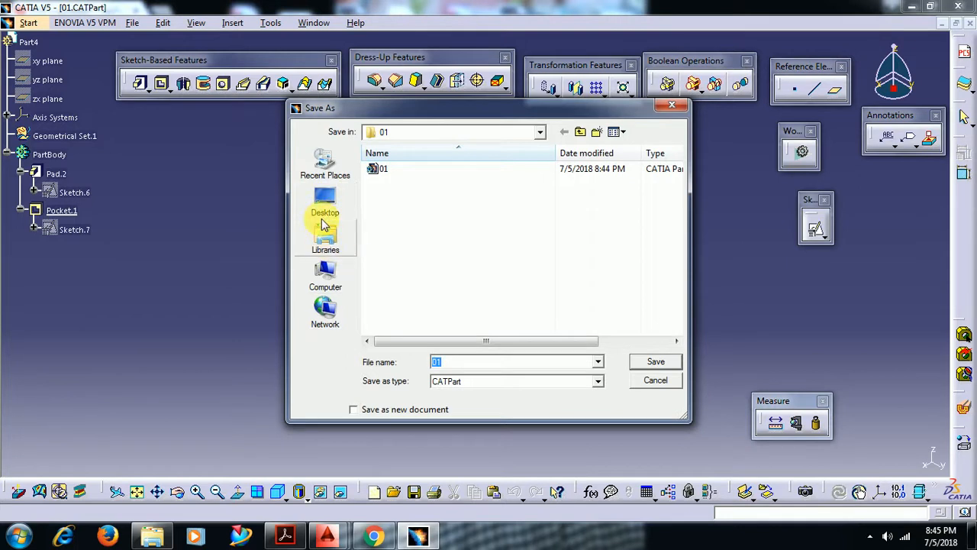
pyautogui.click(324, 202)
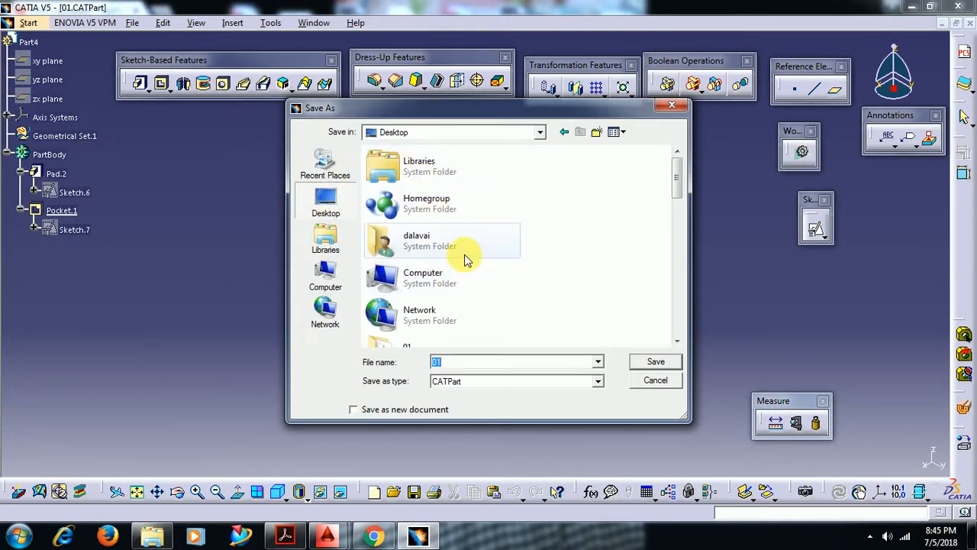
pyautogui.scroll(-3)
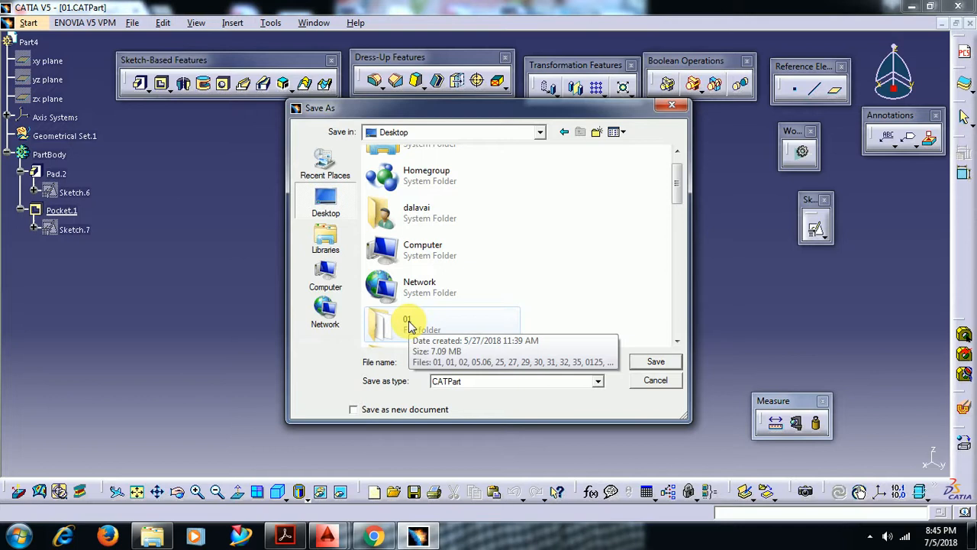
pyautogui.doubleClick(406, 320)
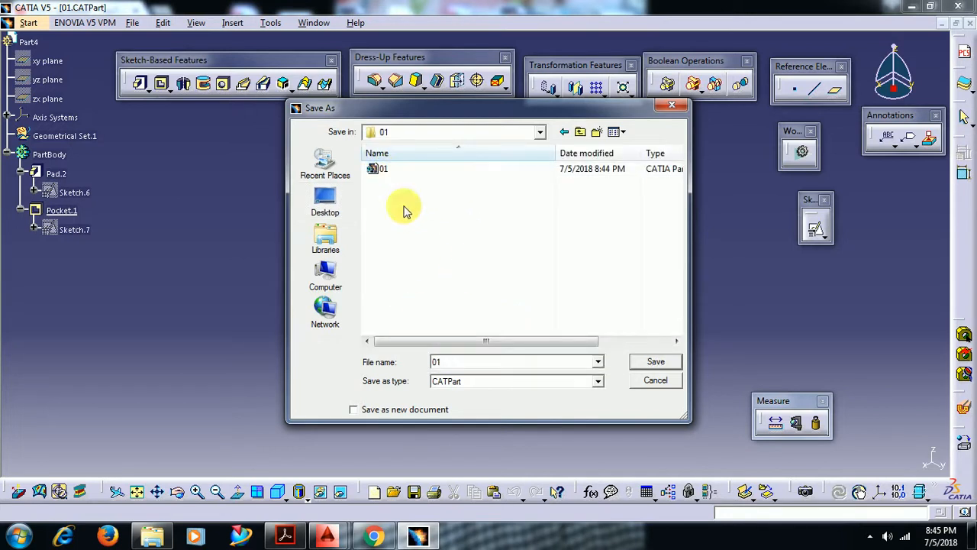
pyautogui.click(515, 361)
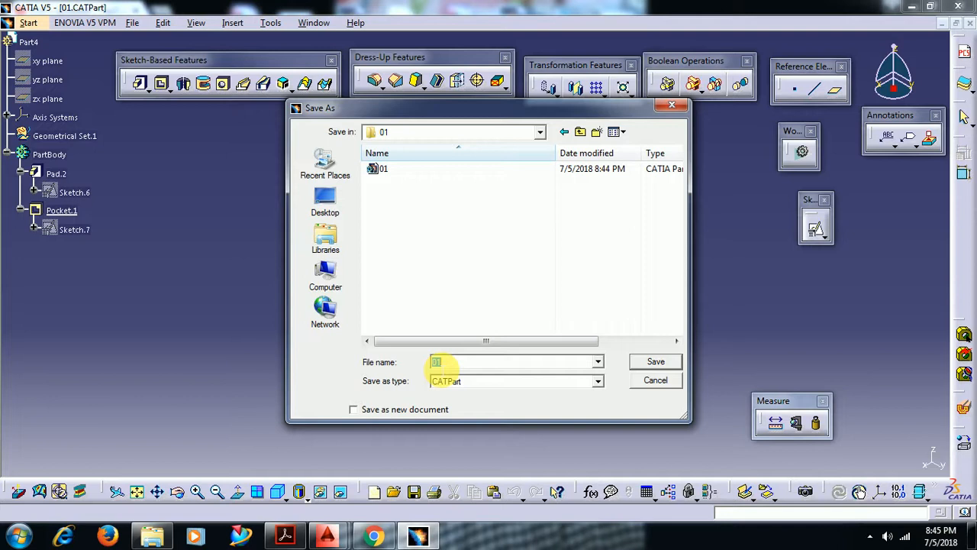
pyautogui.write('IMP')
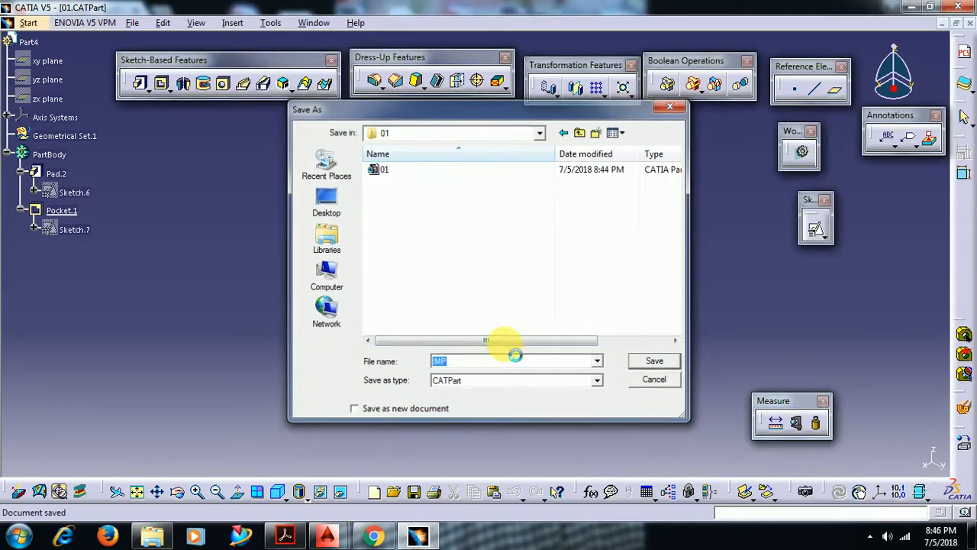
pyautogui.click(654, 360)
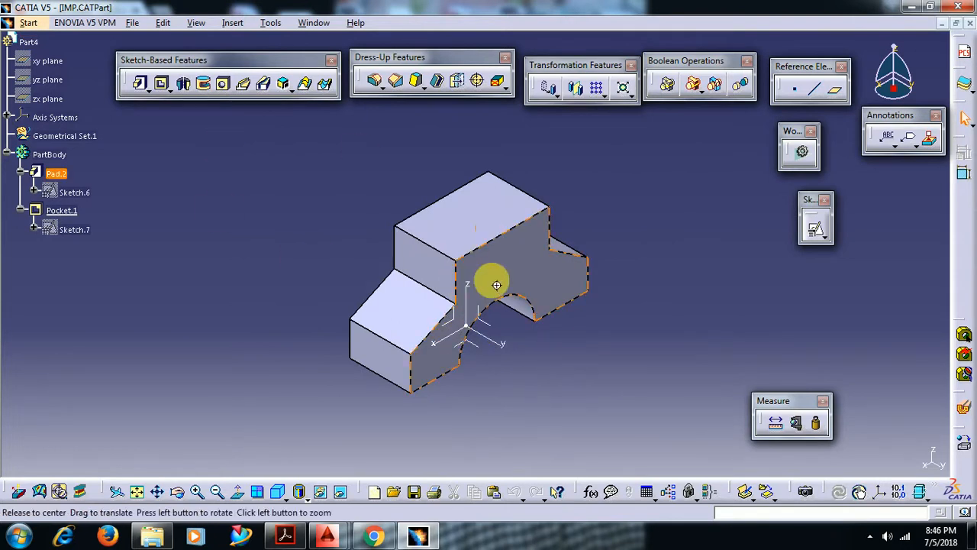
pyautogui.moveTo(496, 284); pyautogui.dragTo(454, 327)
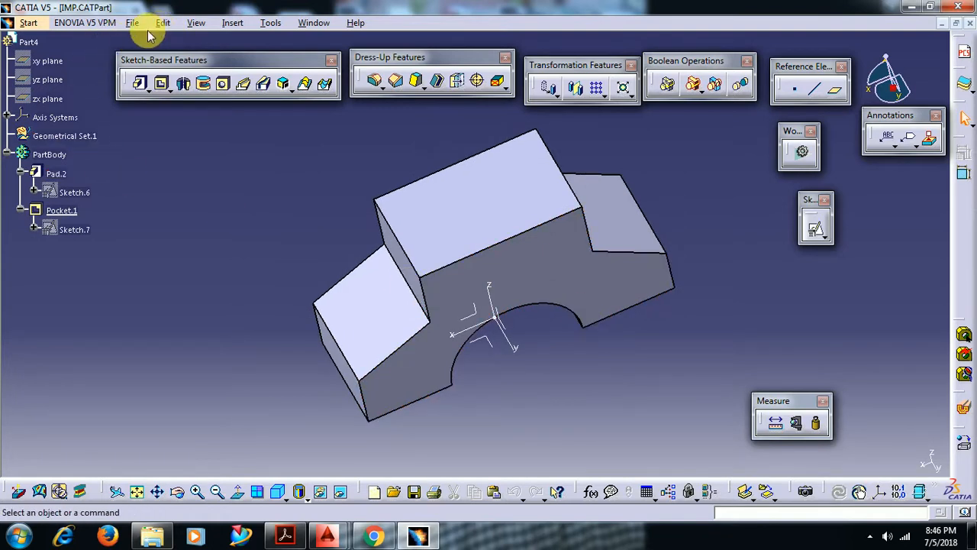
pyautogui.click(132, 22)
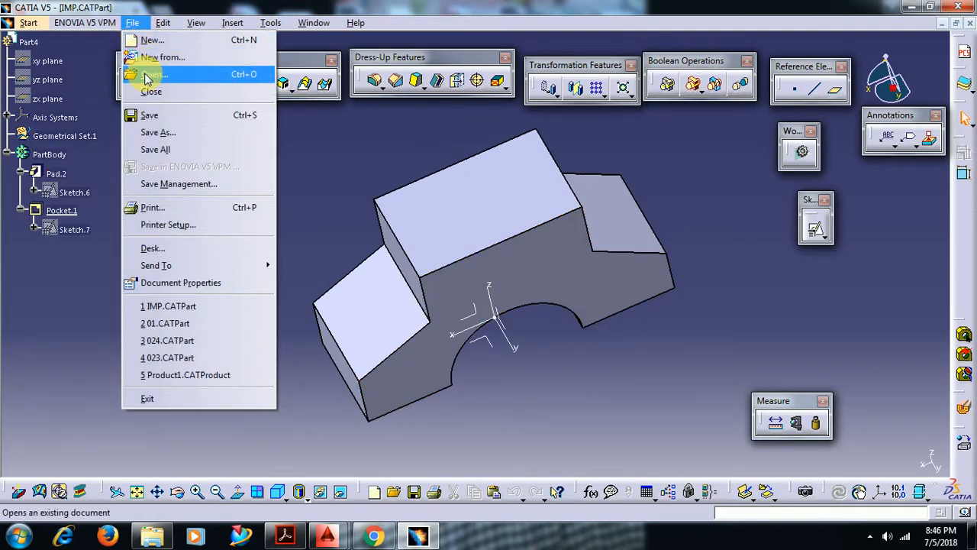
pyautogui.click(154, 74)
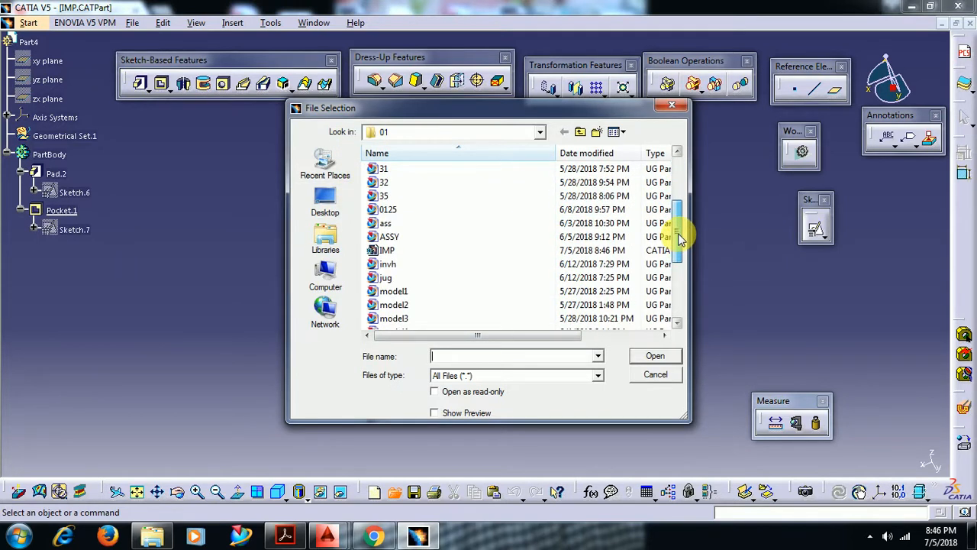
pyautogui.click(387, 251)
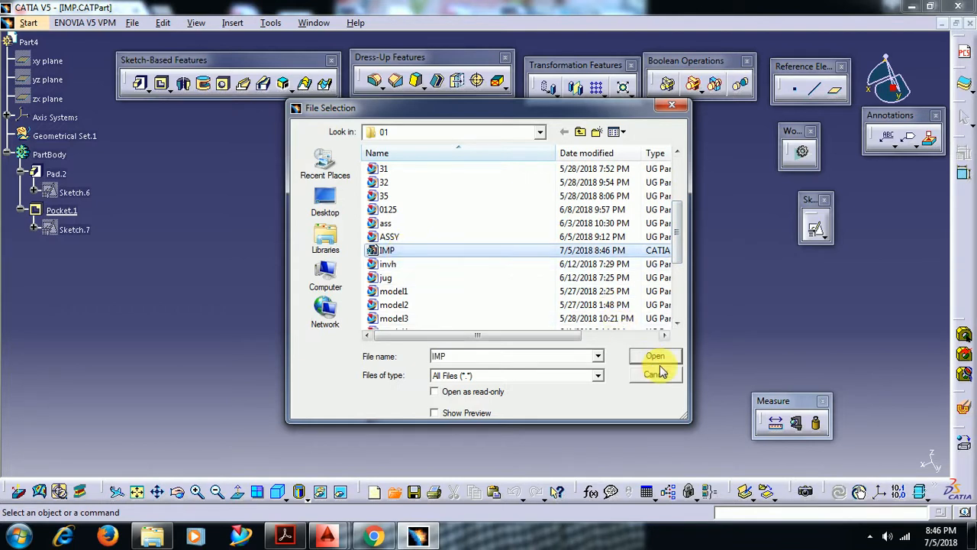
pyautogui.click(655, 356)
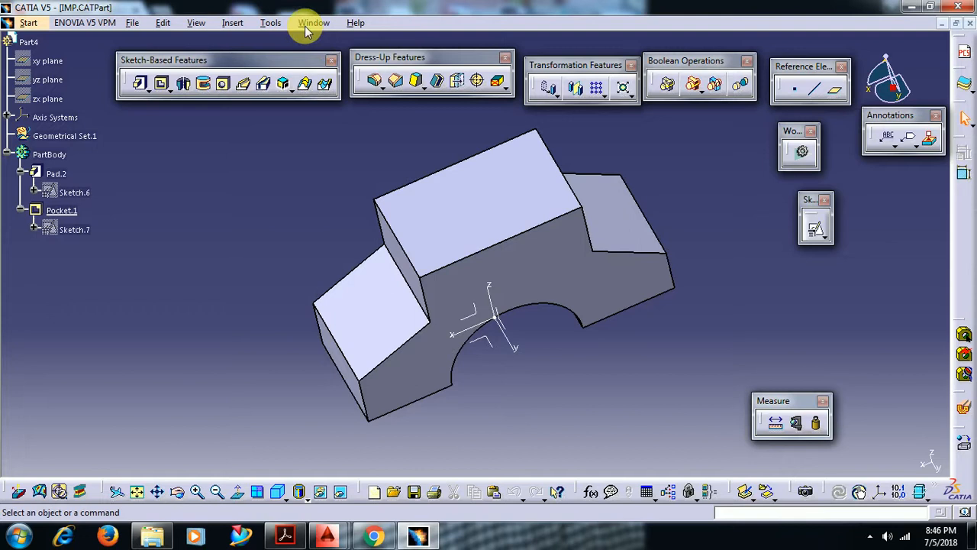
pyautogui.click(312, 22)
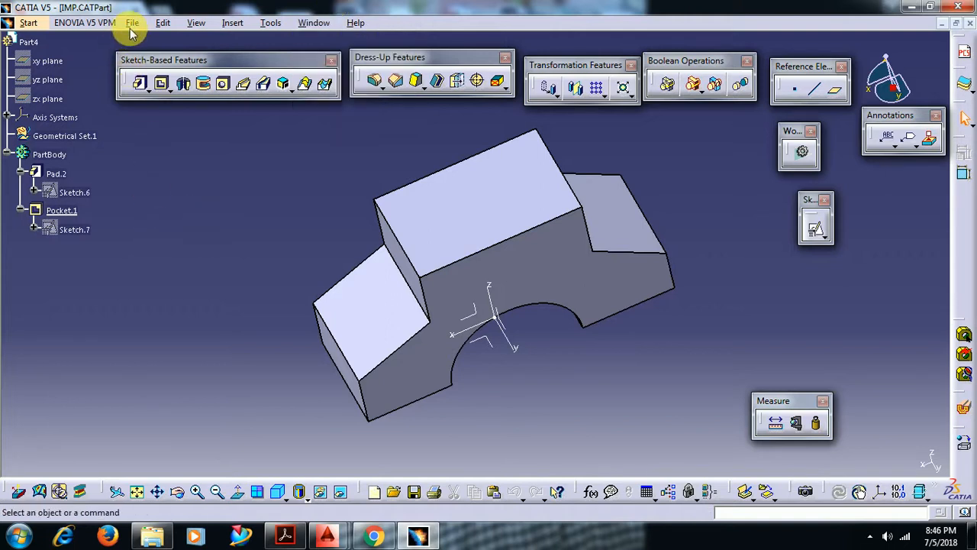
# Try New From on IMP, dismiss the 'already loaded' error, and close IMP.
pyautogui.click(132, 22)
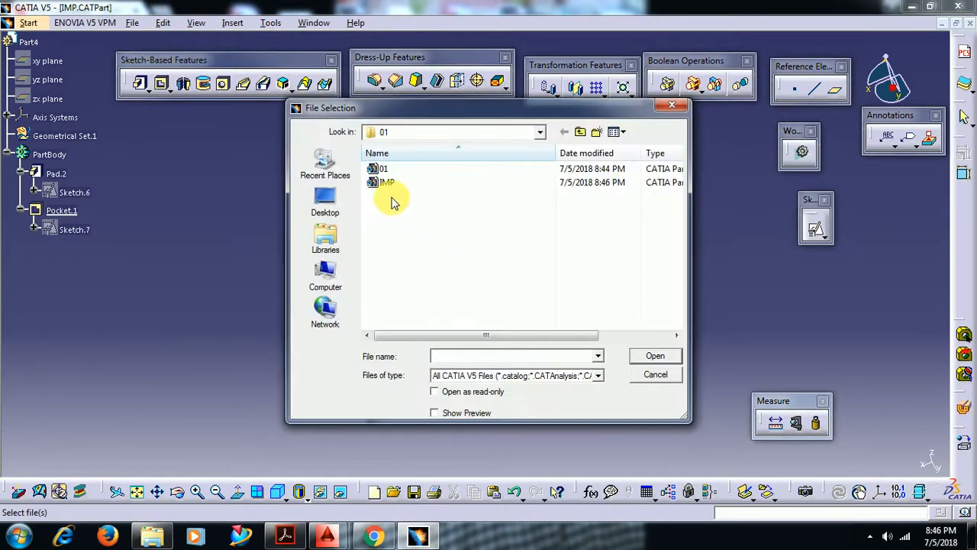
pyautogui.click(654, 354)
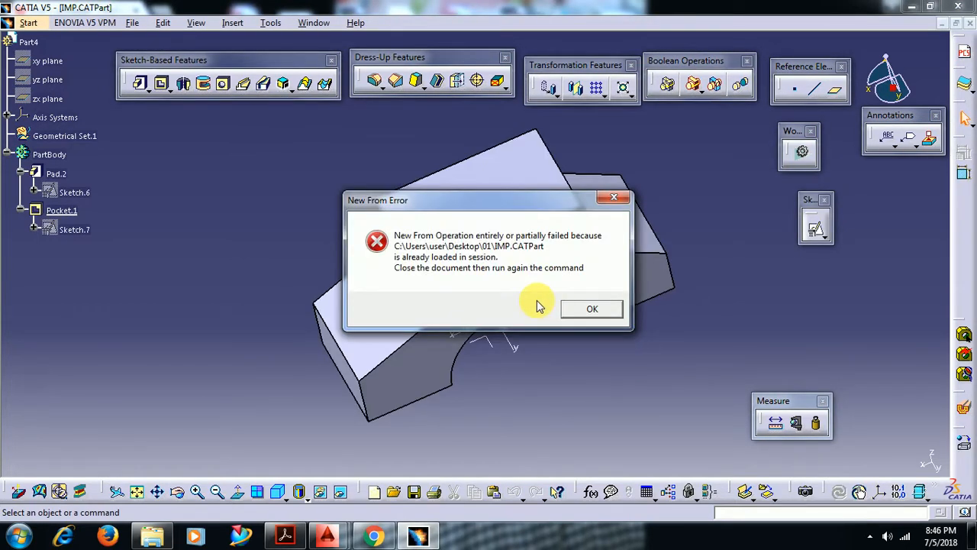
pyautogui.click(592, 308)
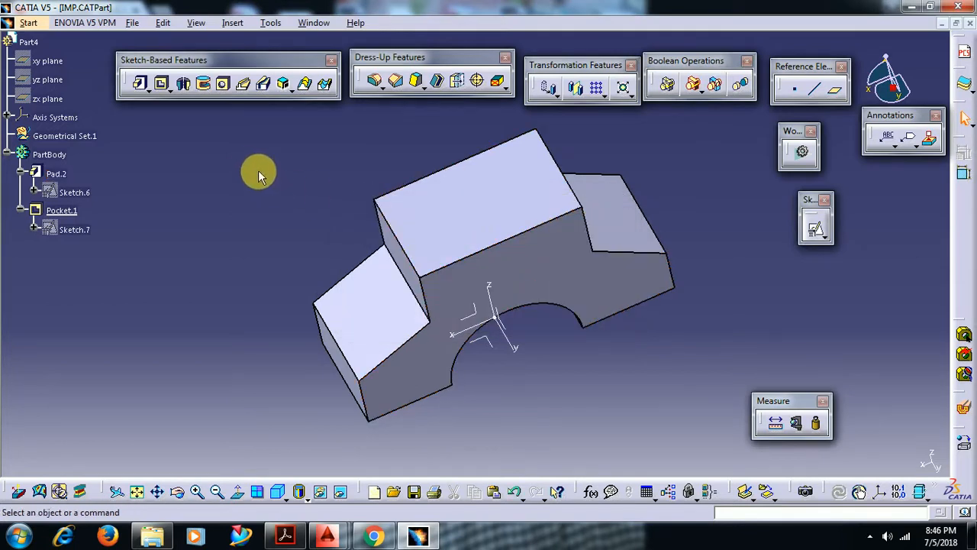
pyautogui.click(132, 22)
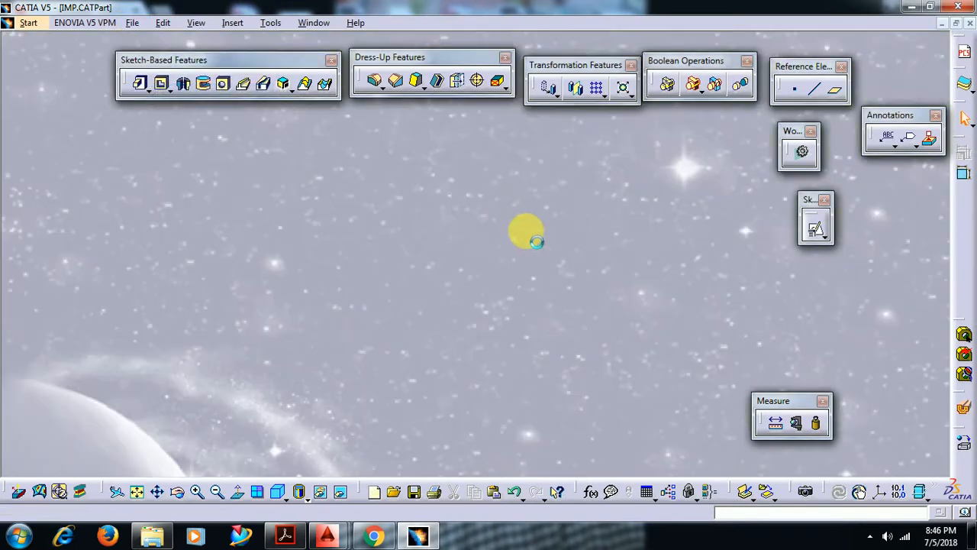
# Use New From on IMP in the 01 folder to create IMP_1.CATPart.
pyautogui.click(132, 22)
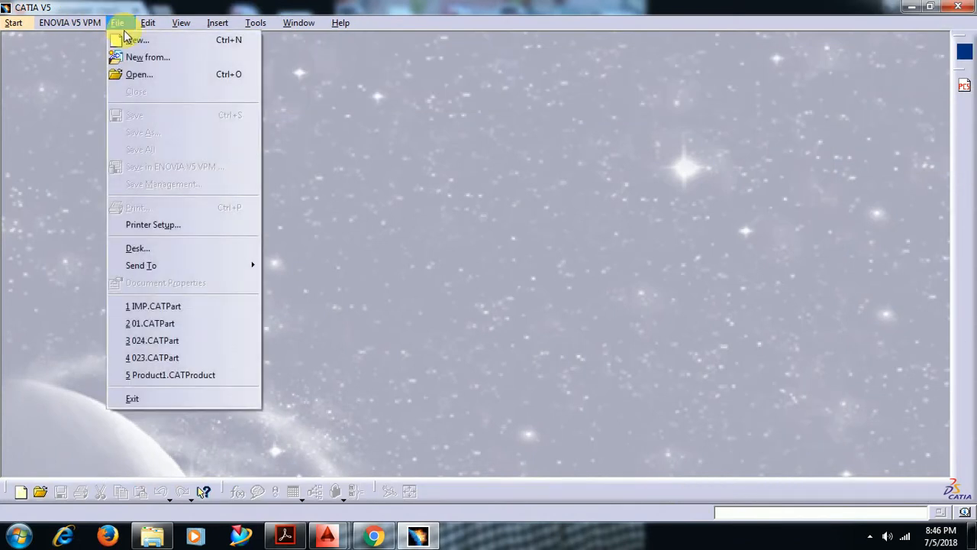
pyautogui.click(139, 74)
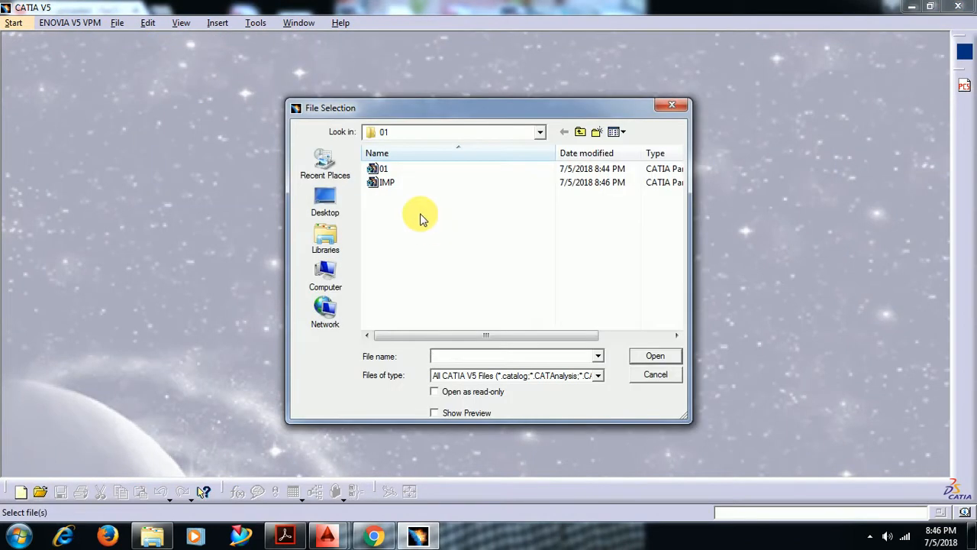
pyautogui.click(386, 181)
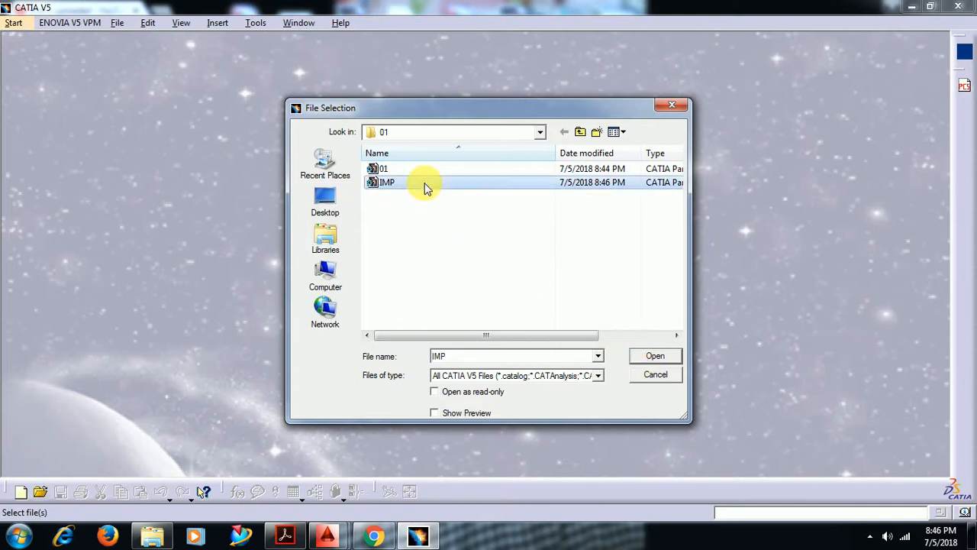
pyautogui.click(654, 354)
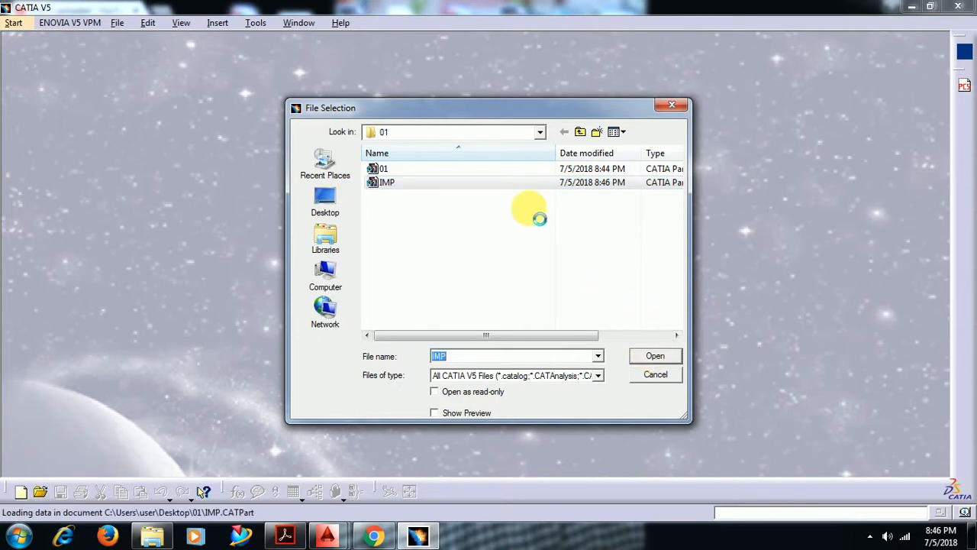
pyautogui.click(654, 354)
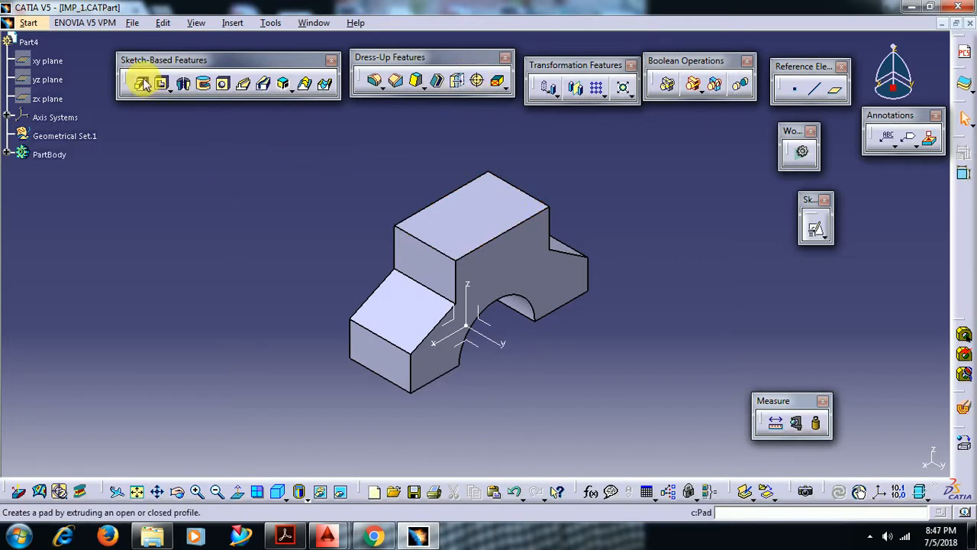
# Reopen IMP.CATPart, then switch back to the IMP_1.CATPart window.
pyautogui.click(132, 22)
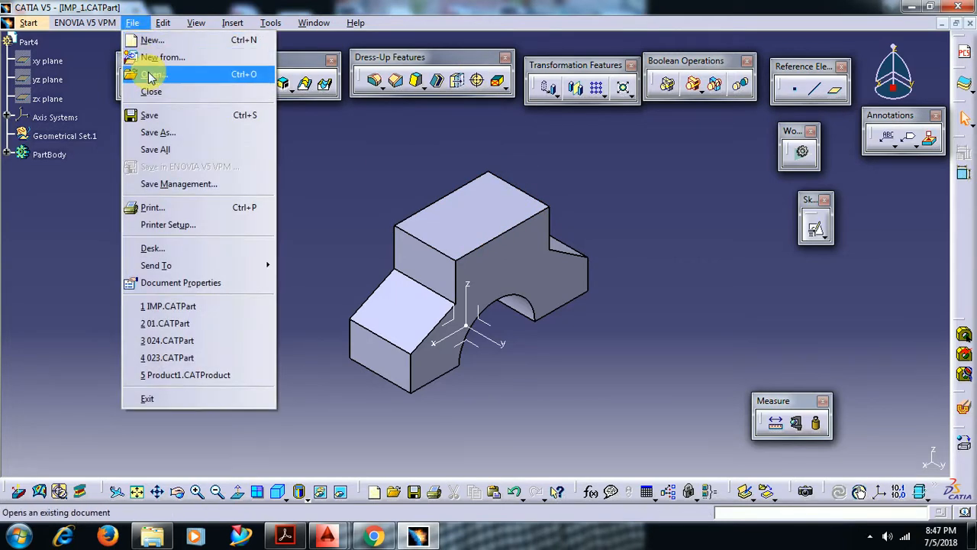
pyautogui.click(152, 74)
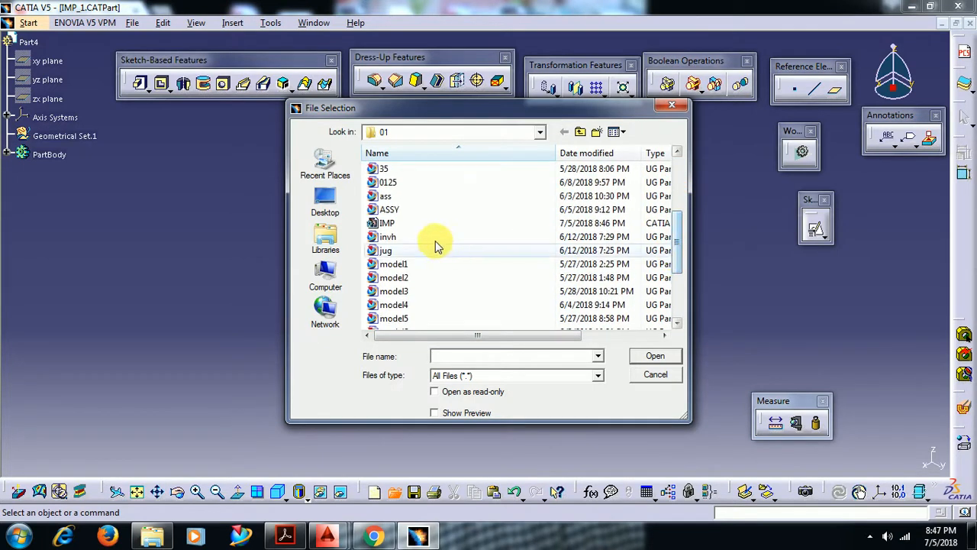
pyautogui.click(387, 222)
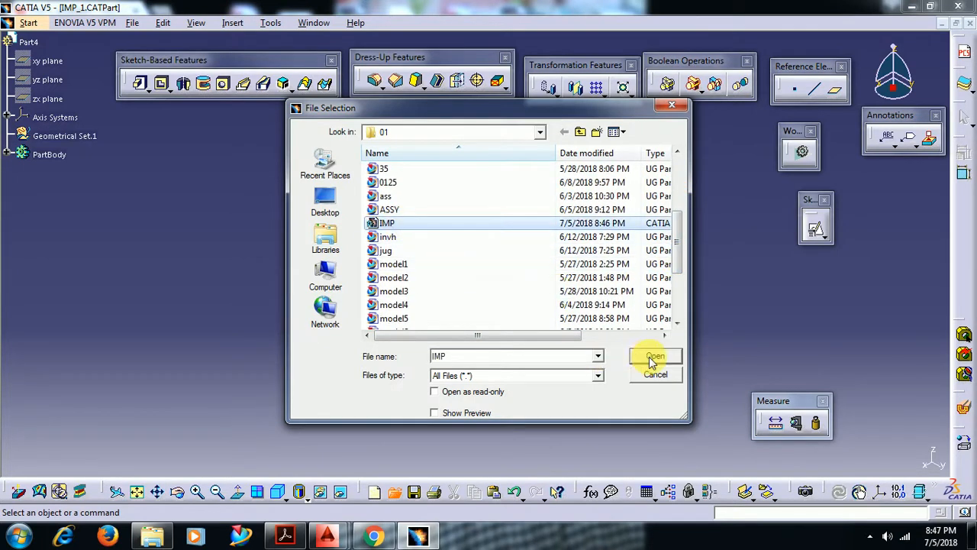
pyautogui.click(655, 357)
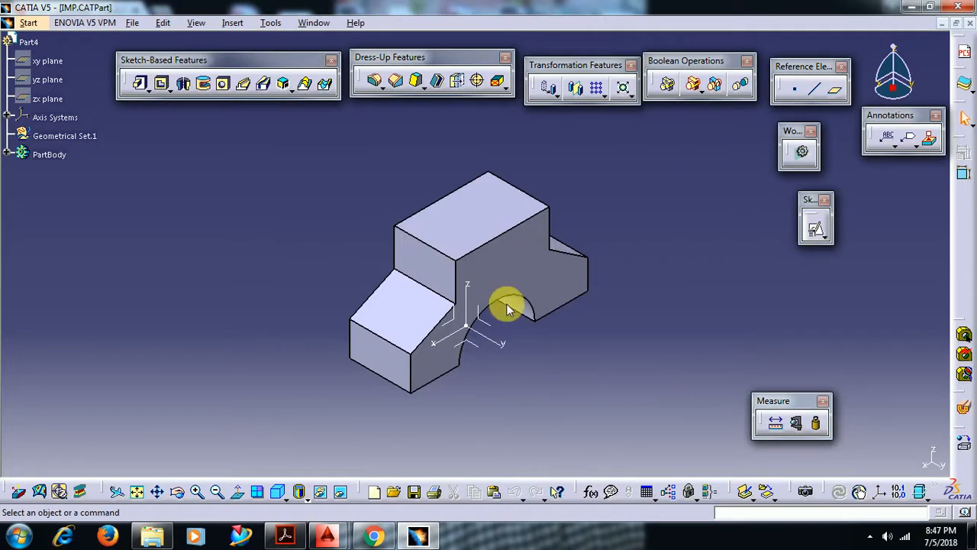
pyautogui.moveTo(374, 206)
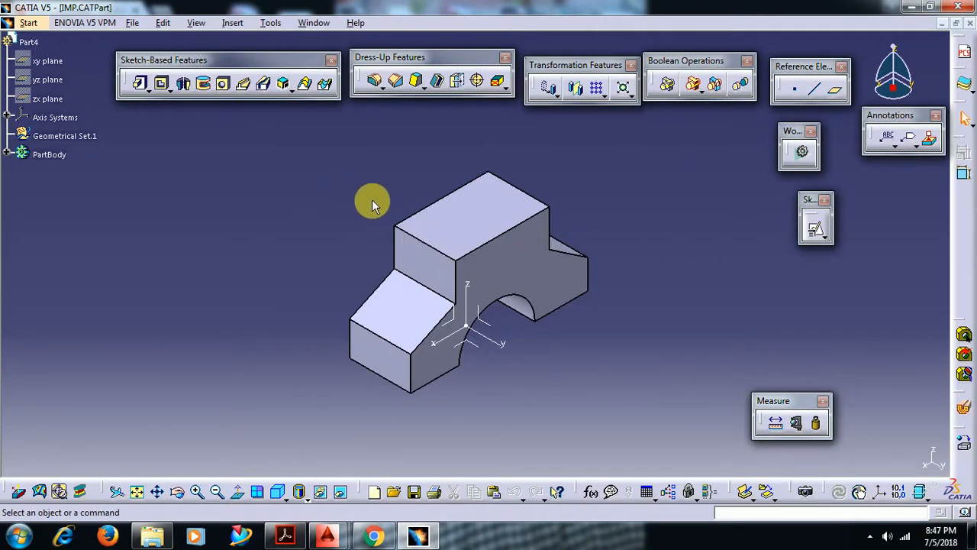
pyautogui.moveTo(313, 22)
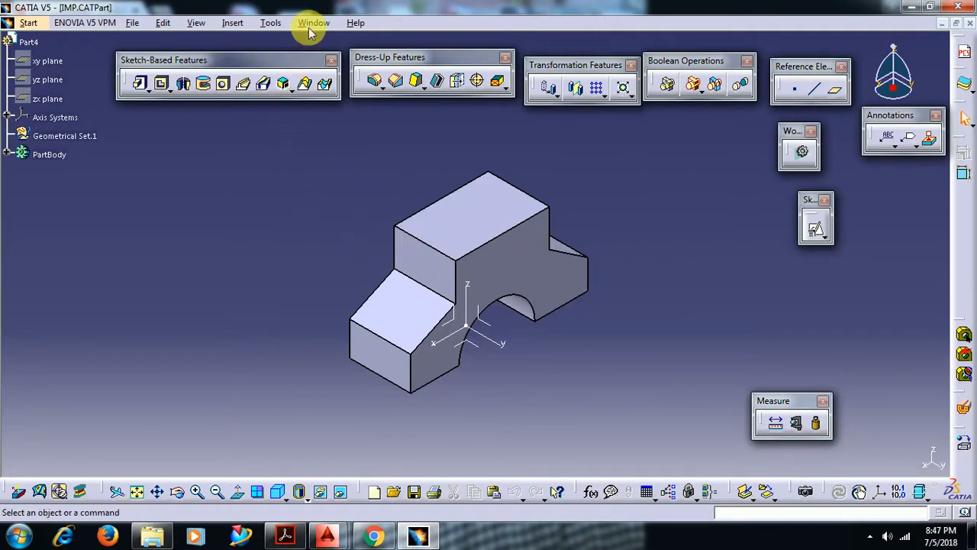
pyautogui.click(313, 22)
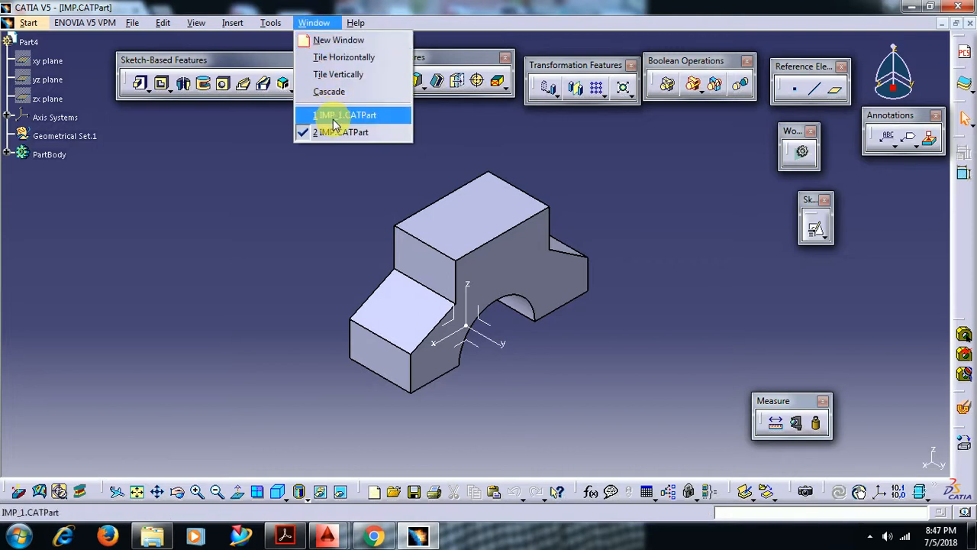
pyautogui.click(346, 115)
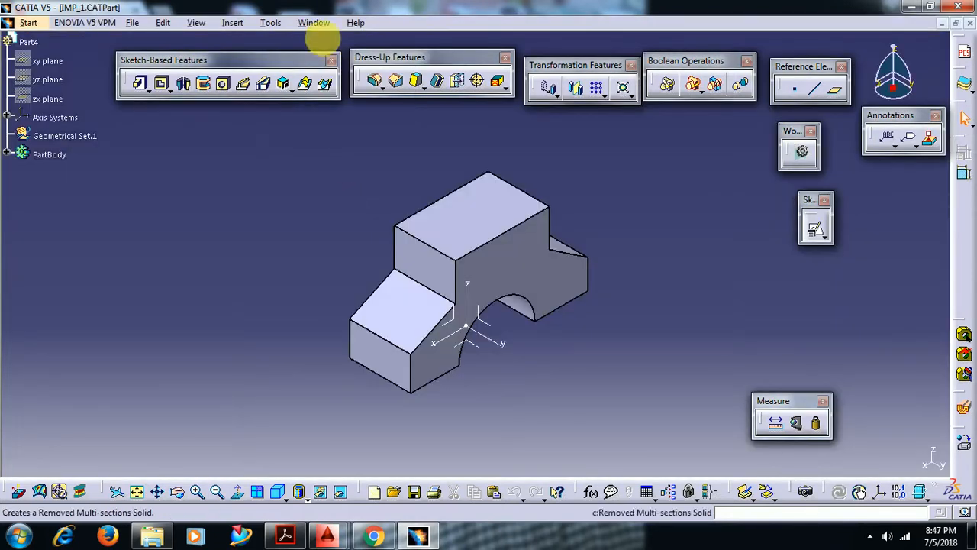